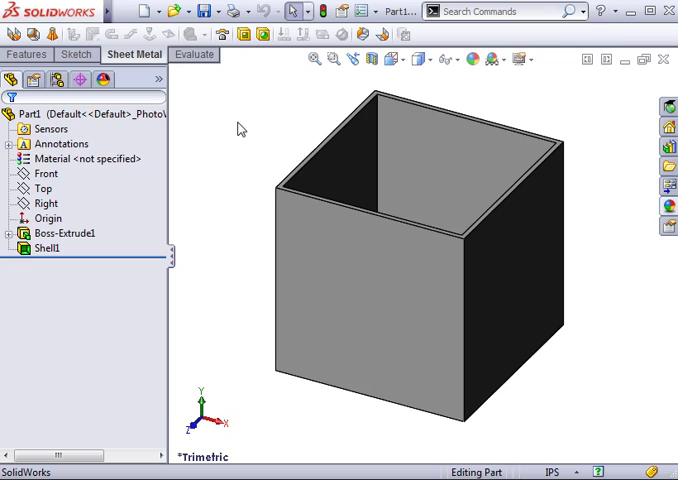
pyautogui.moveTo(364, 34)
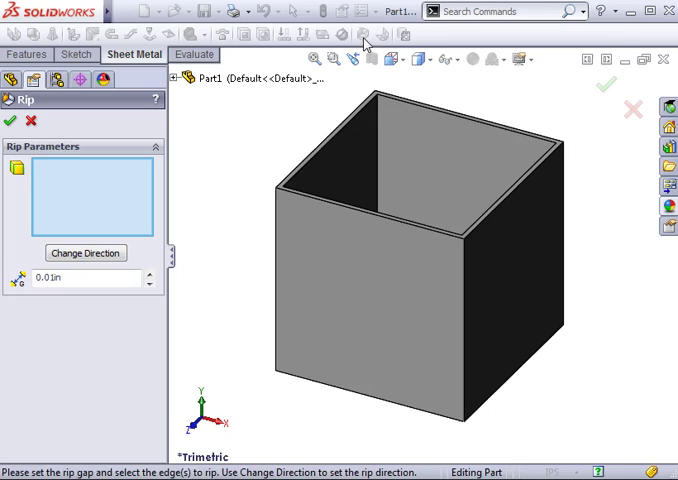
pyautogui.moveTo(126, 180)
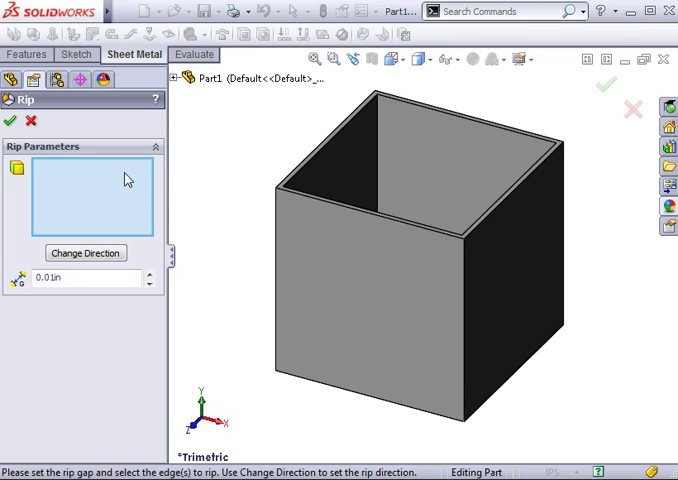
pyautogui.moveTo(124, 180)
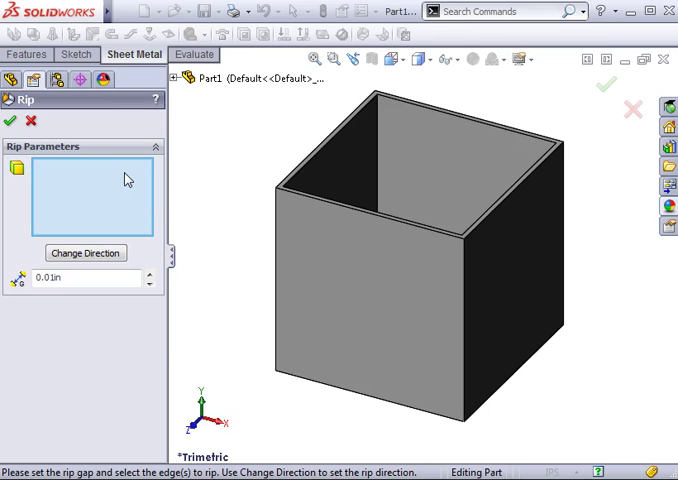
pyautogui.moveTo(172, 222)
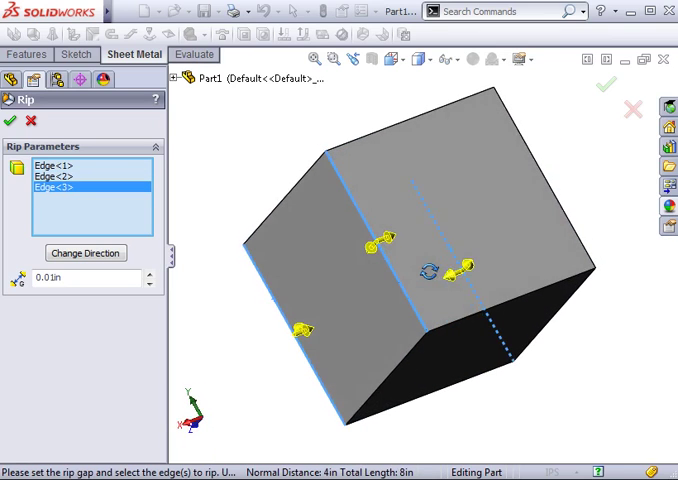
# Pick the box's corner edges as rip edges and adjust one edge's rip direction
pyautogui.click(530, 184)
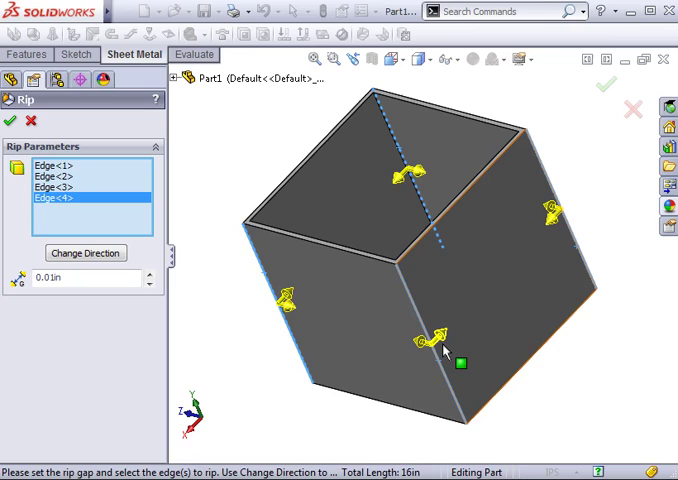
pyautogui.moveTo(444, 344)
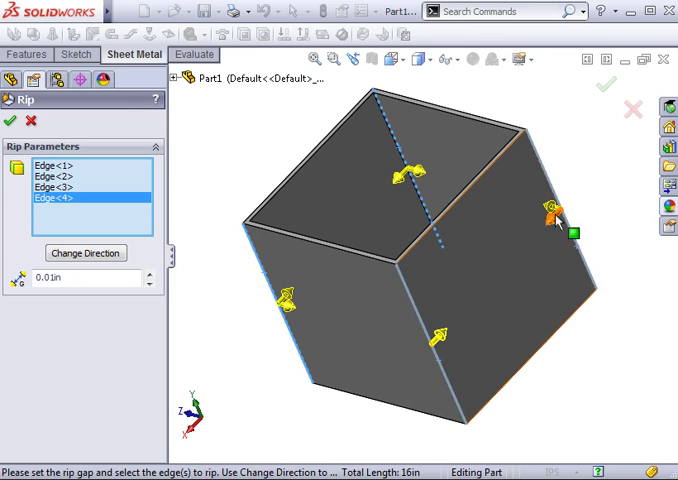
pyautogui.click(550, 216)
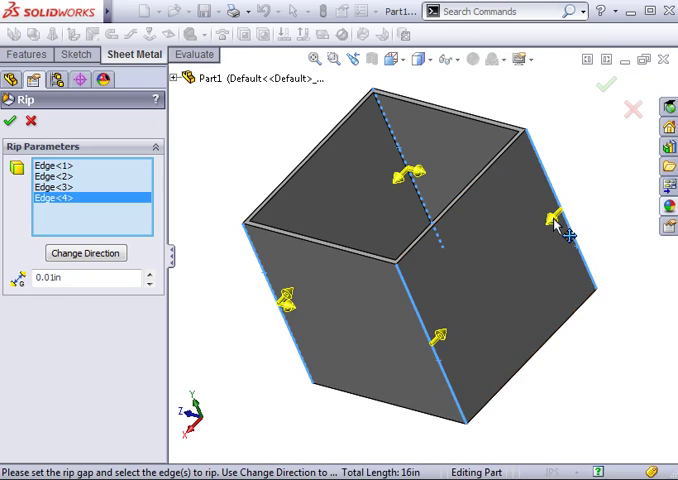
# Reverse the rip direction on one chosen edge with Change Direction
pyautogui.click(84, 252)
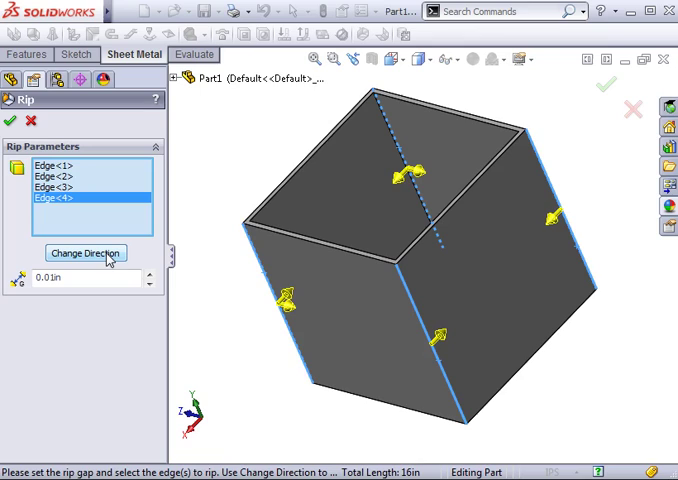
pyautogui.moveTo(100, 278)
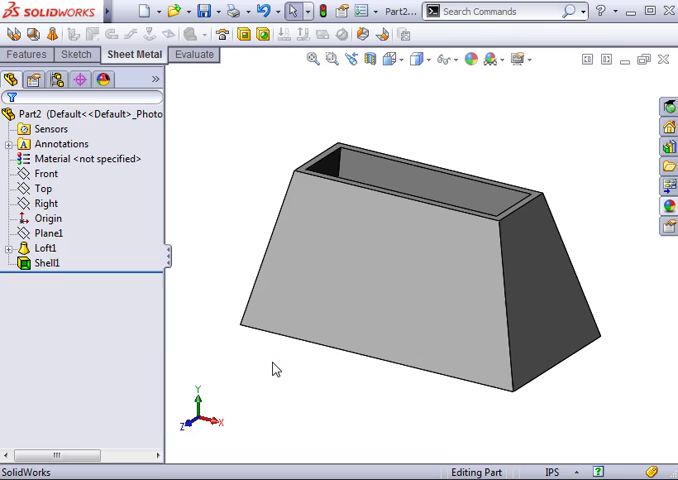
pyautogui.moveTo(278, 366)
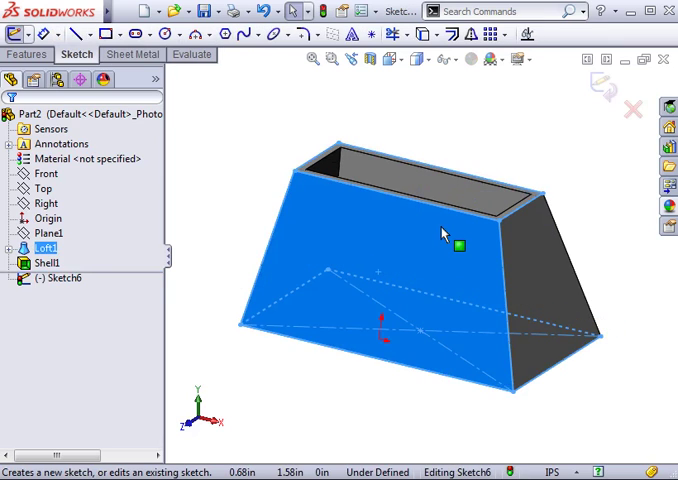
# Sketch a single line from top to bottom edge of the tapered shell's front face
pyautogui.rightClick(460, 246)
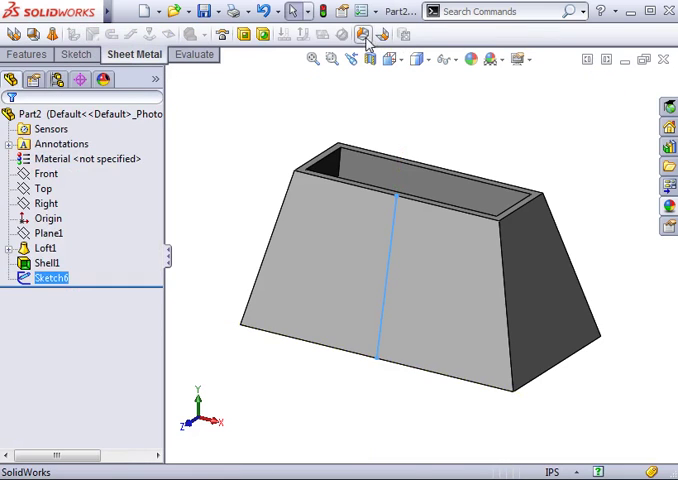
# Rip the tapered shell along Line1@Sketch6 with a 0.05in gap
pyautogui.click(360, 34)
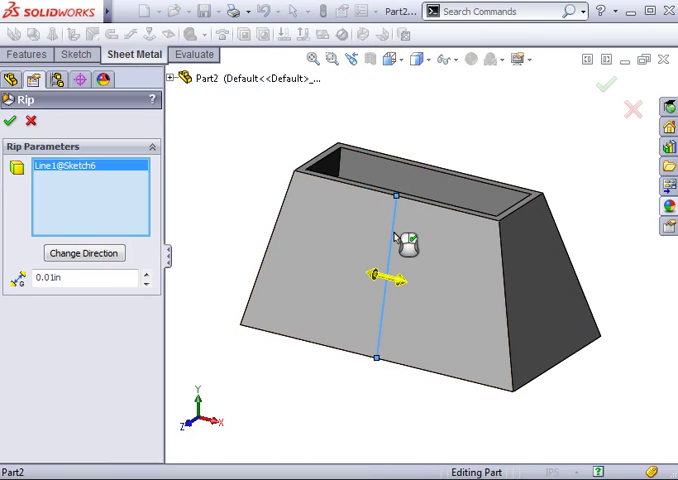
pyautogui.click(84, 278)
pyautogui.write('0.05')
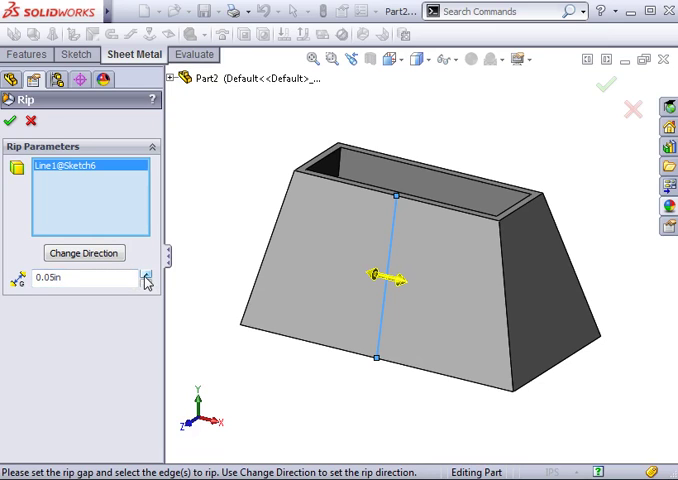
pyautogui.click(14, 120)
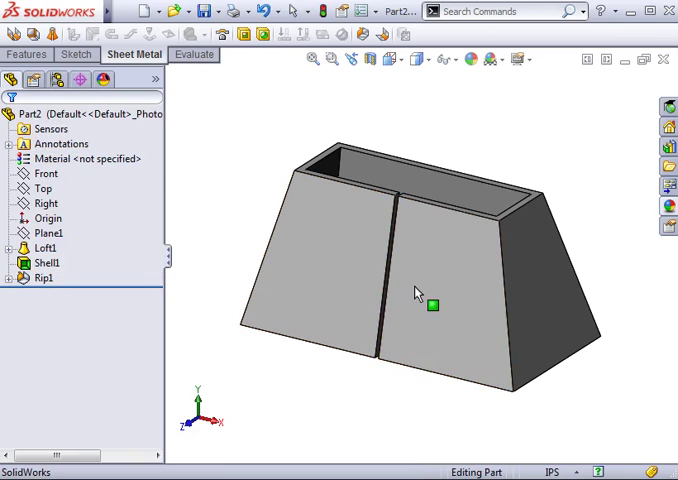
# Start Insert Bends on the ripped shell and choose its fixed face
pyautogui.moveTo(430, 304); pyautogui.dragTo(464, 292)
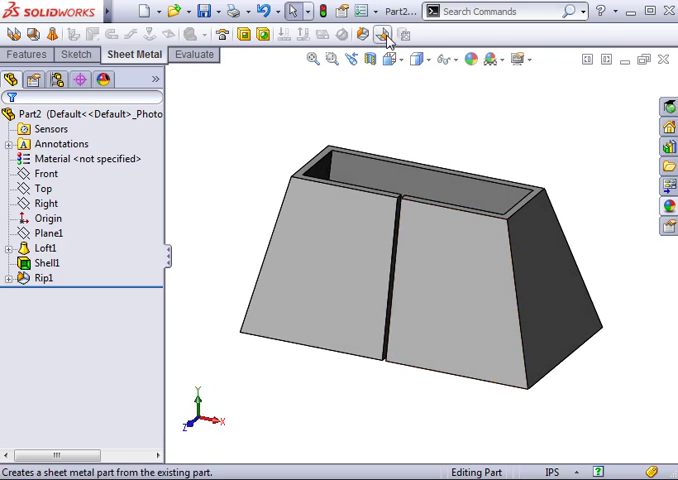
pyautogui.click(382, 32)
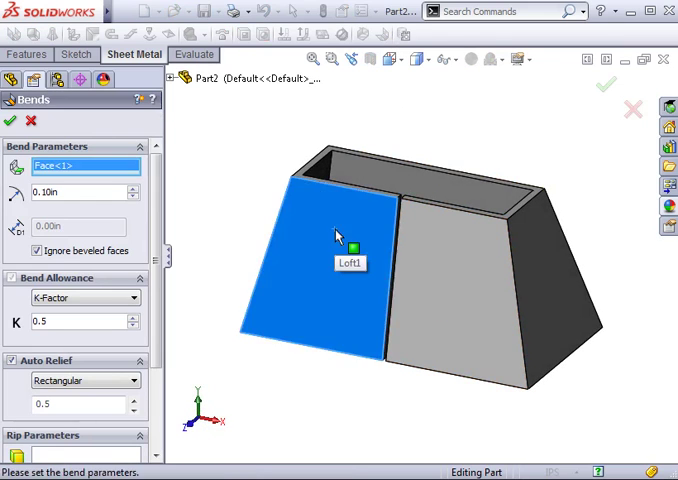